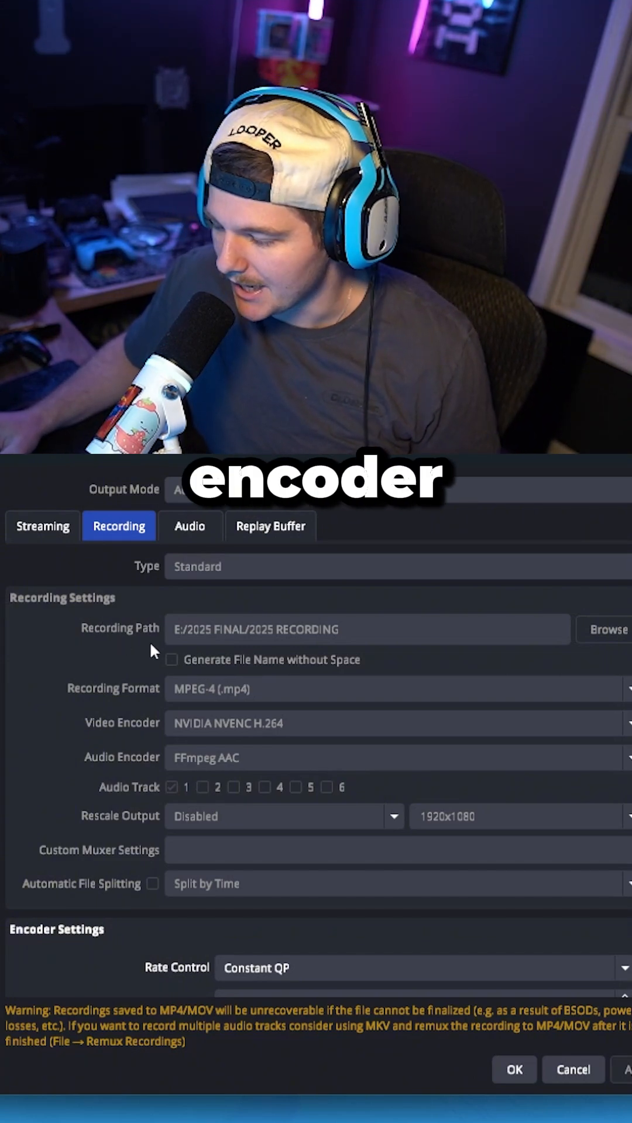
scroll("down", 3)
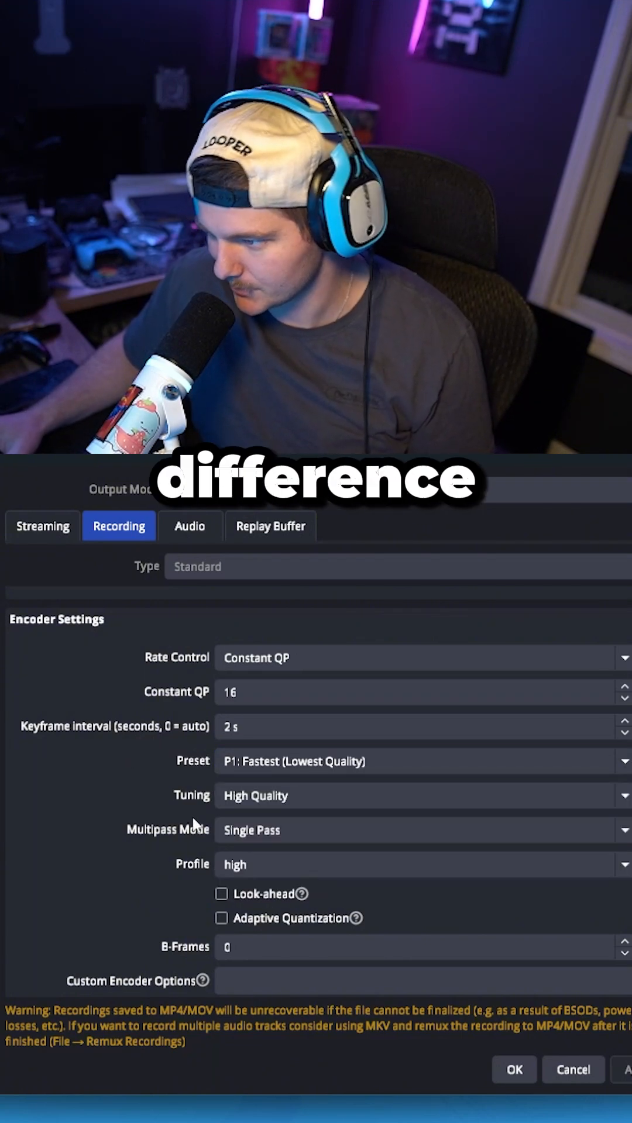
mouse_move(59, 740)
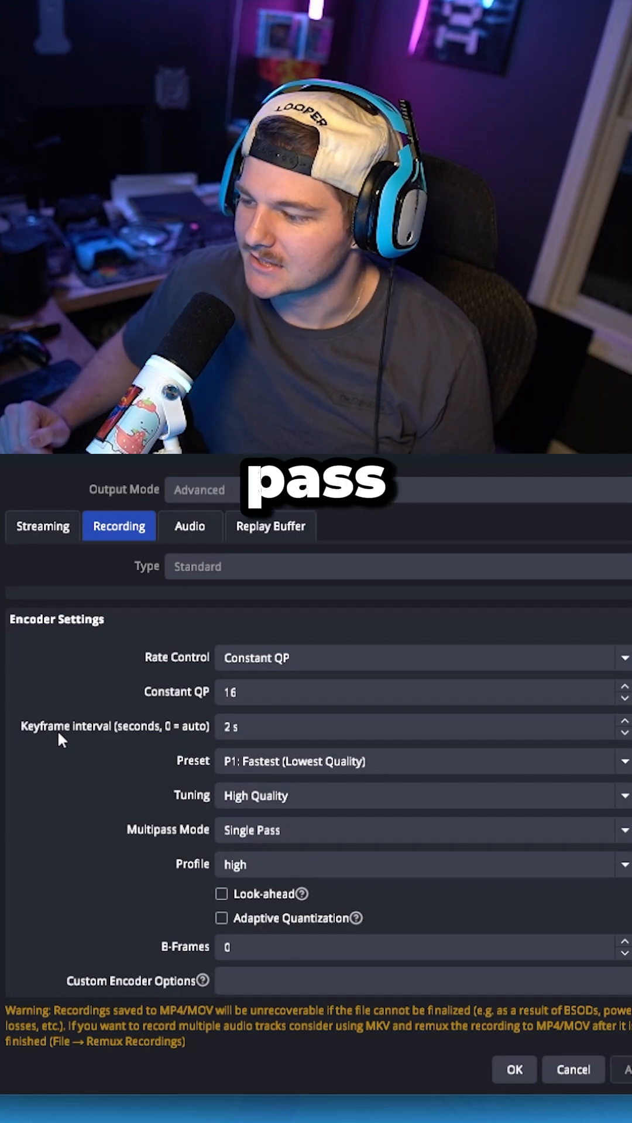